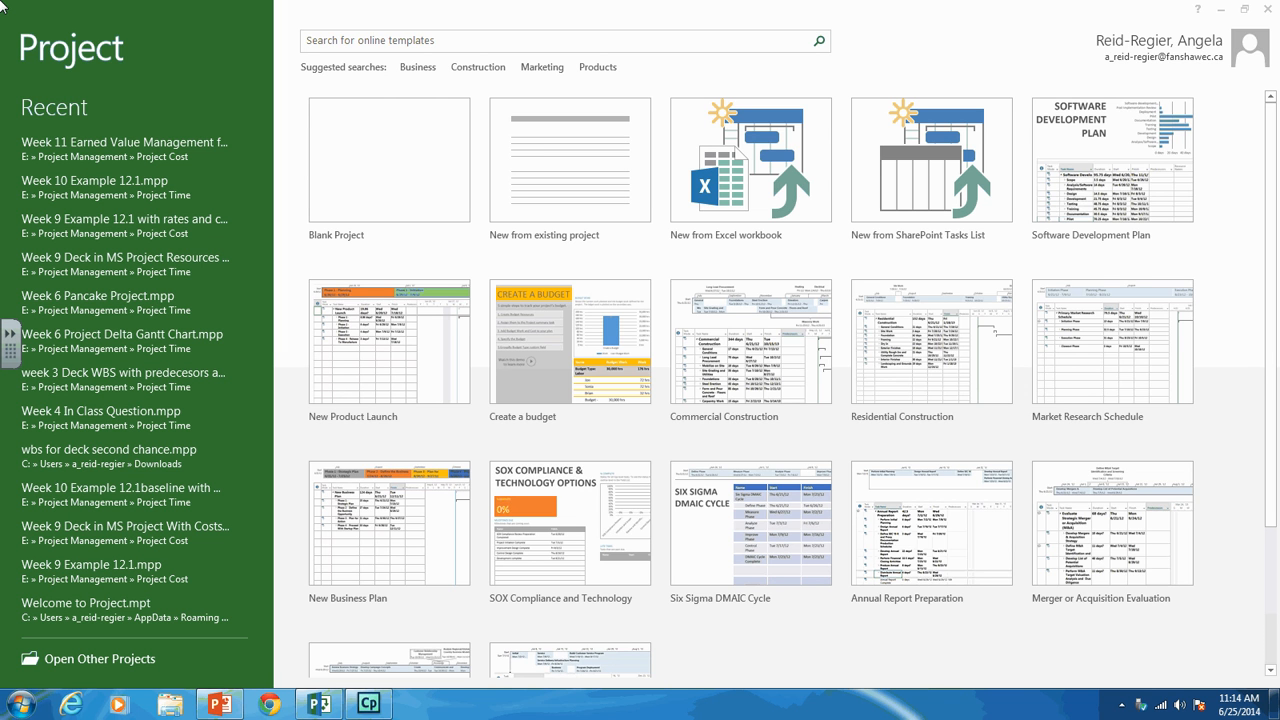
mouse_move(389, 160)
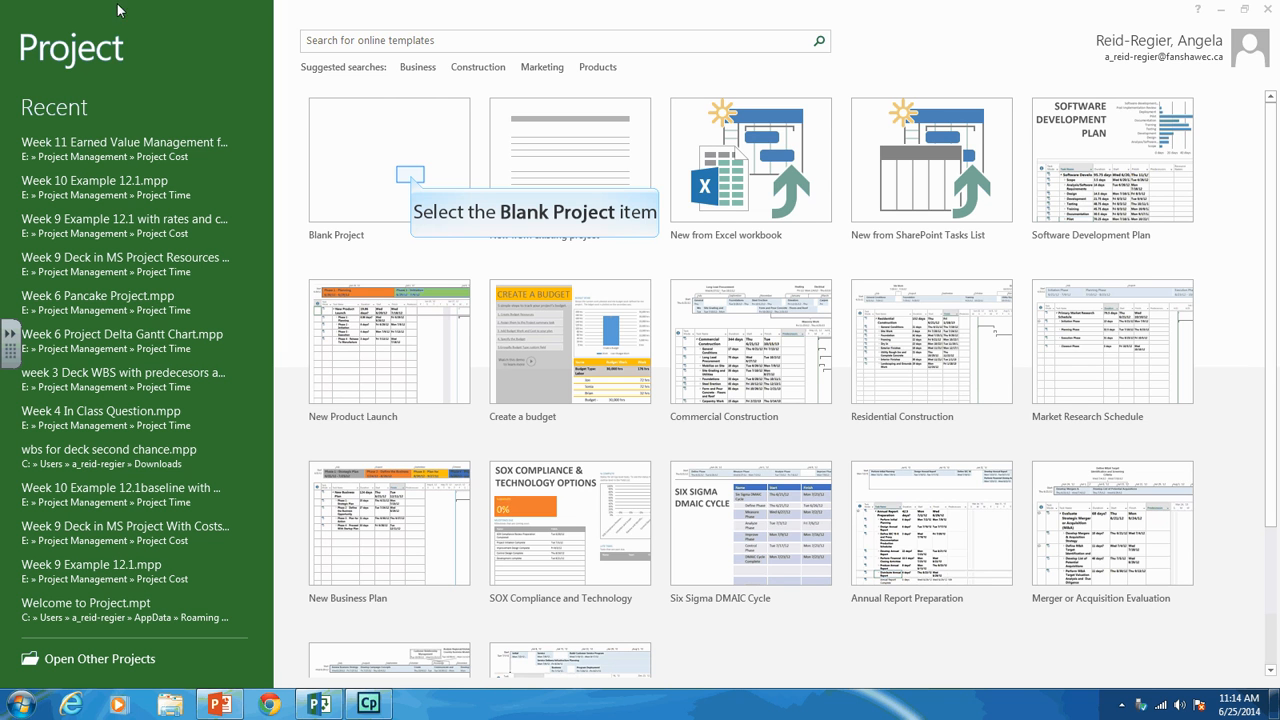
Step: Create a new project from the Blank Project template
left_click(389, 160)
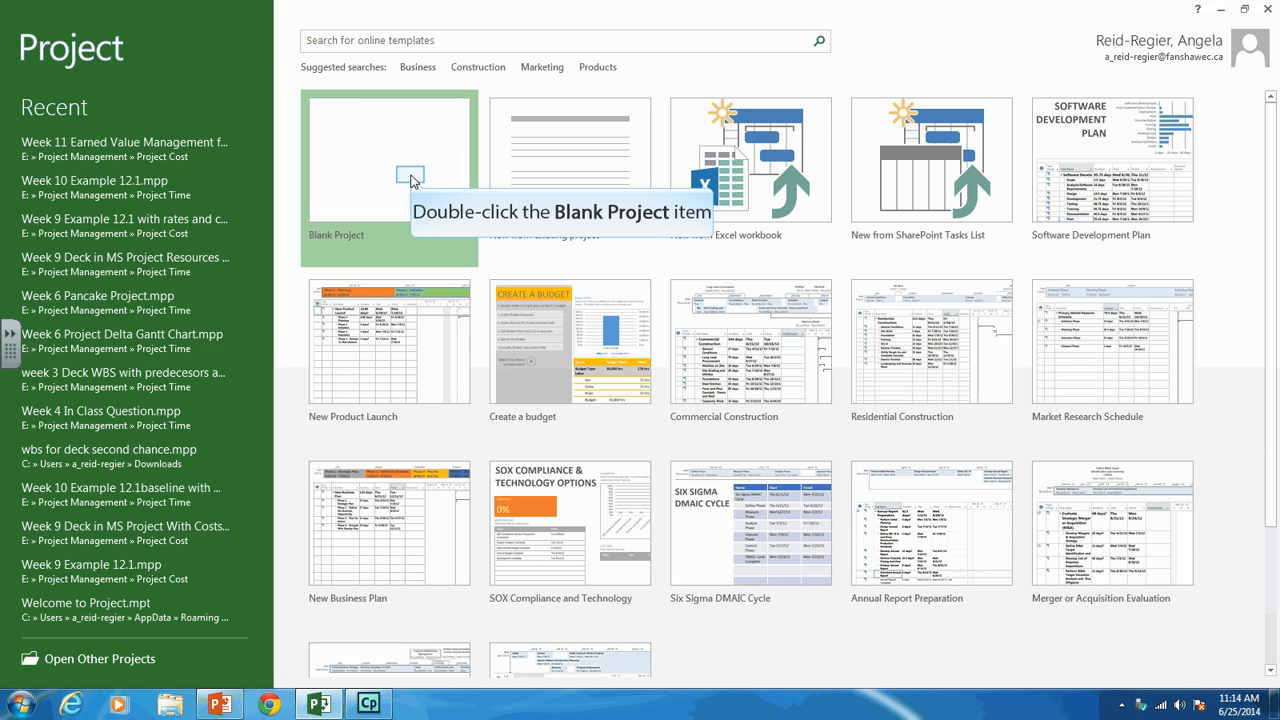
mouse_move(411, 181)
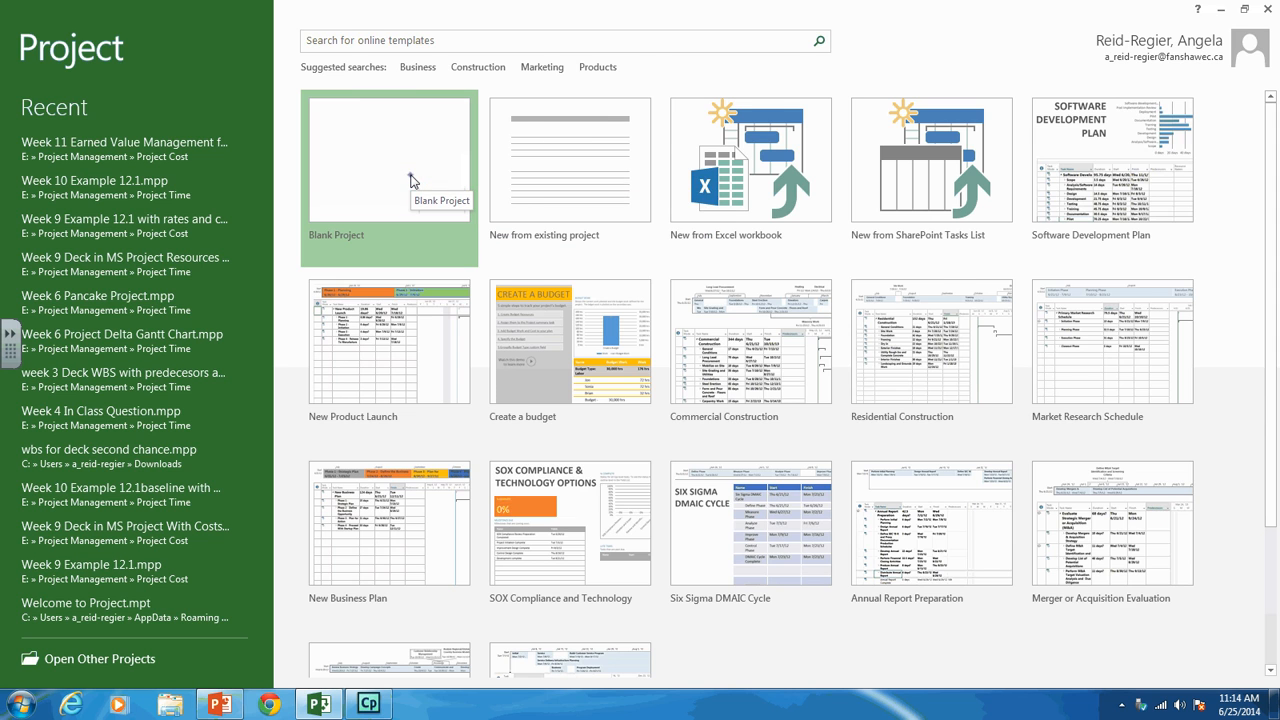
left_click(389, 160)
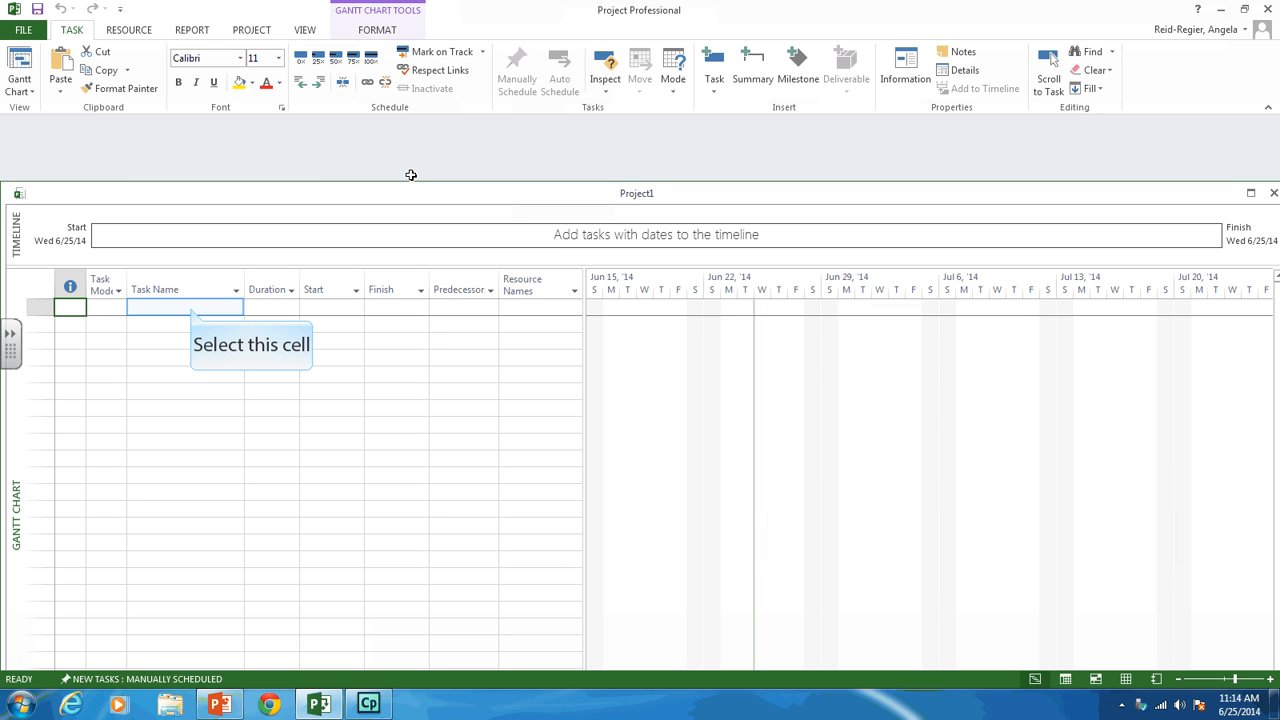
mouse_move(208, 241)
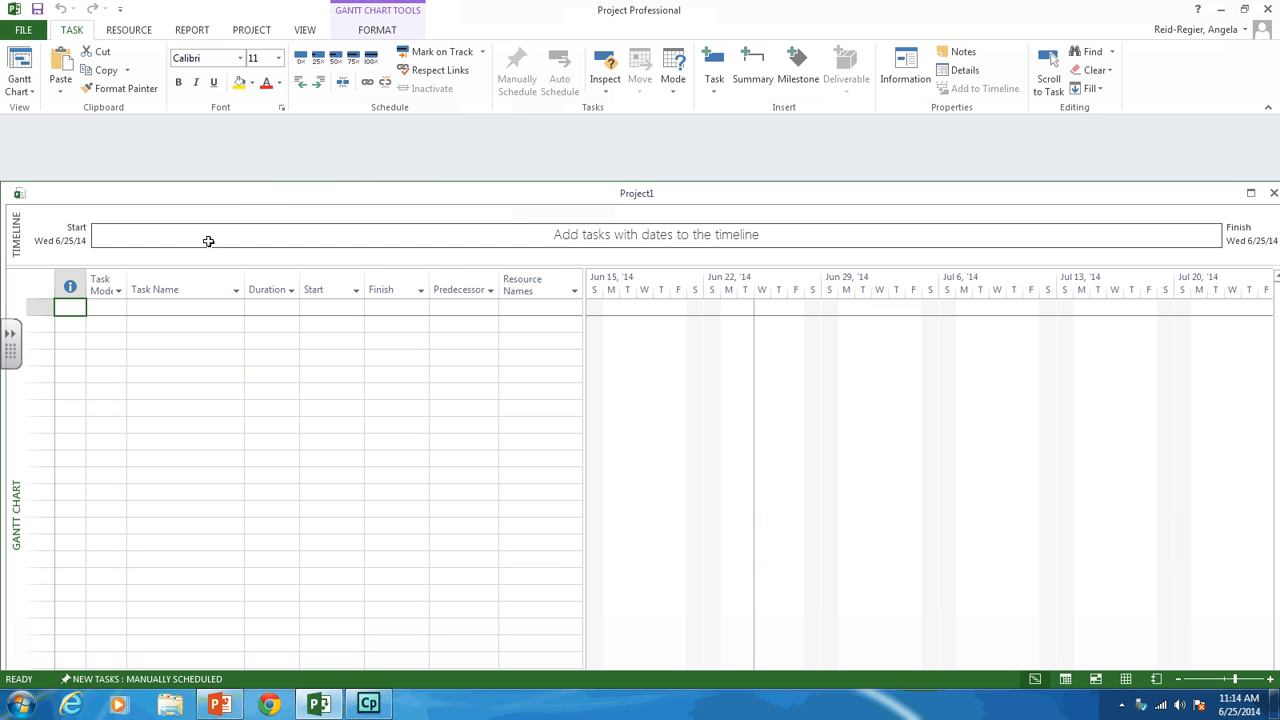
left_click(185, 307)
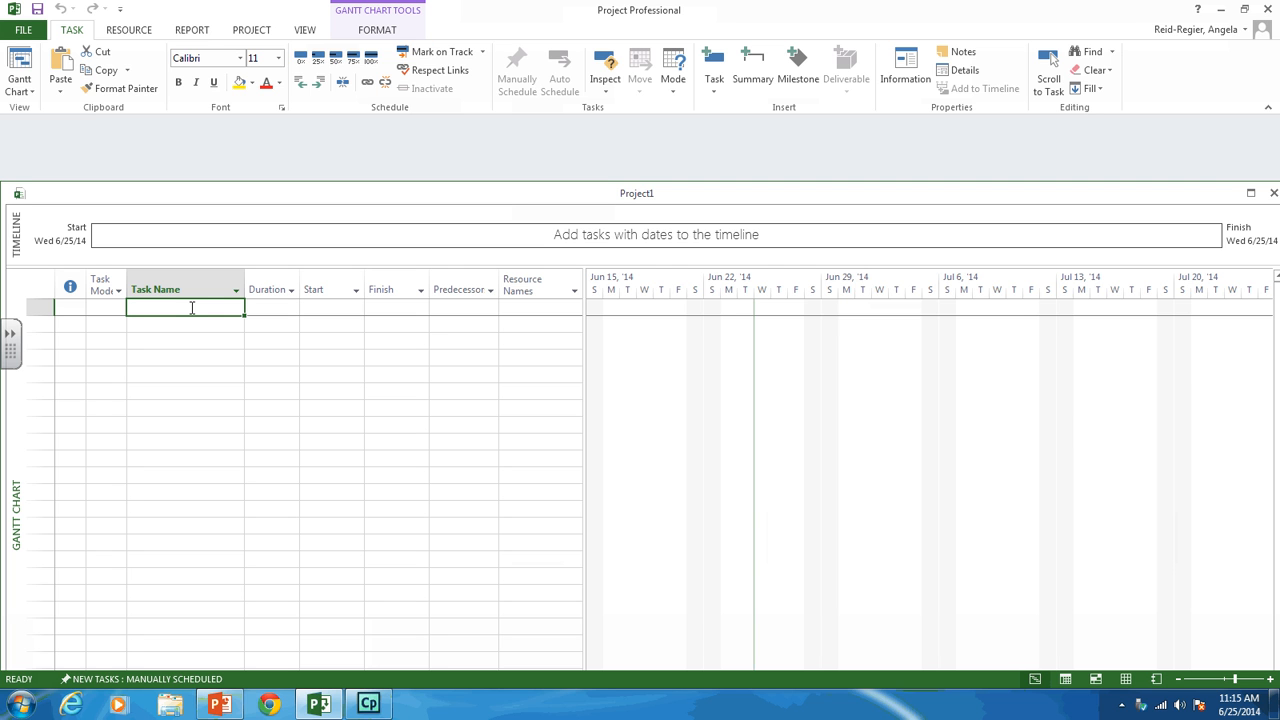
Step: Enter the tasks Bicycle, Frame Set, Crank Set and Wheels
type("Bicy")
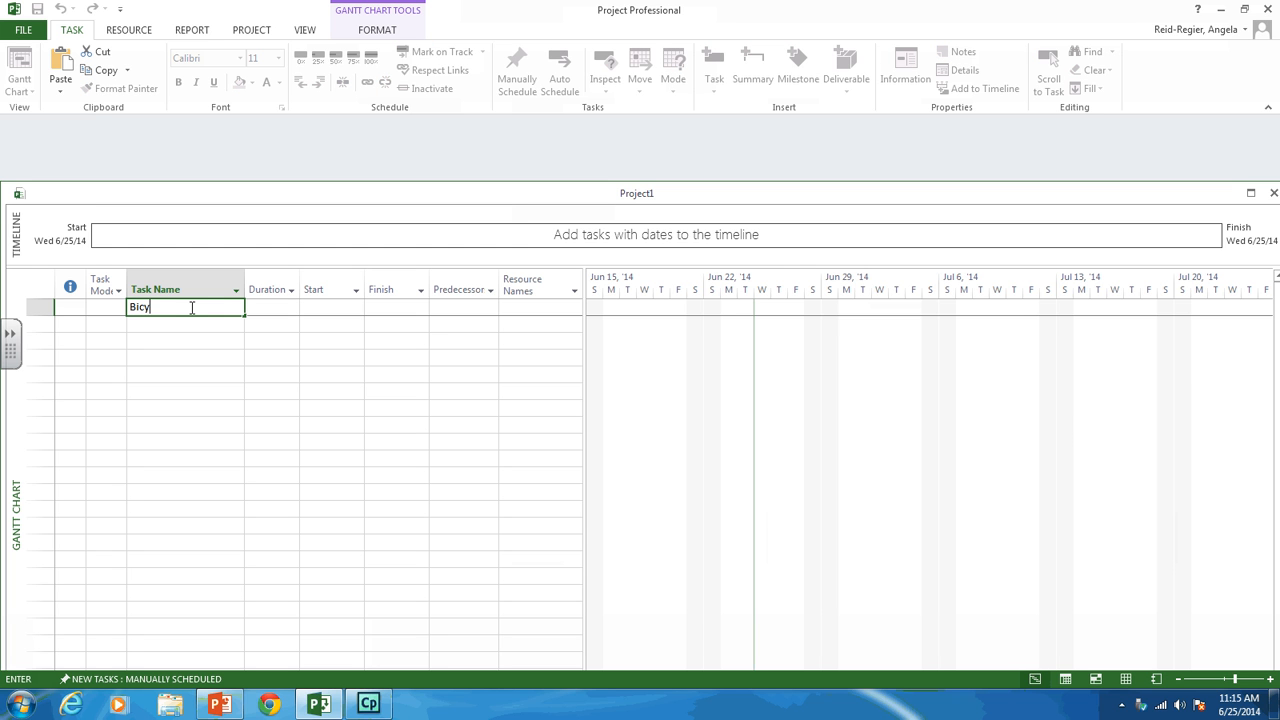
type("cle")
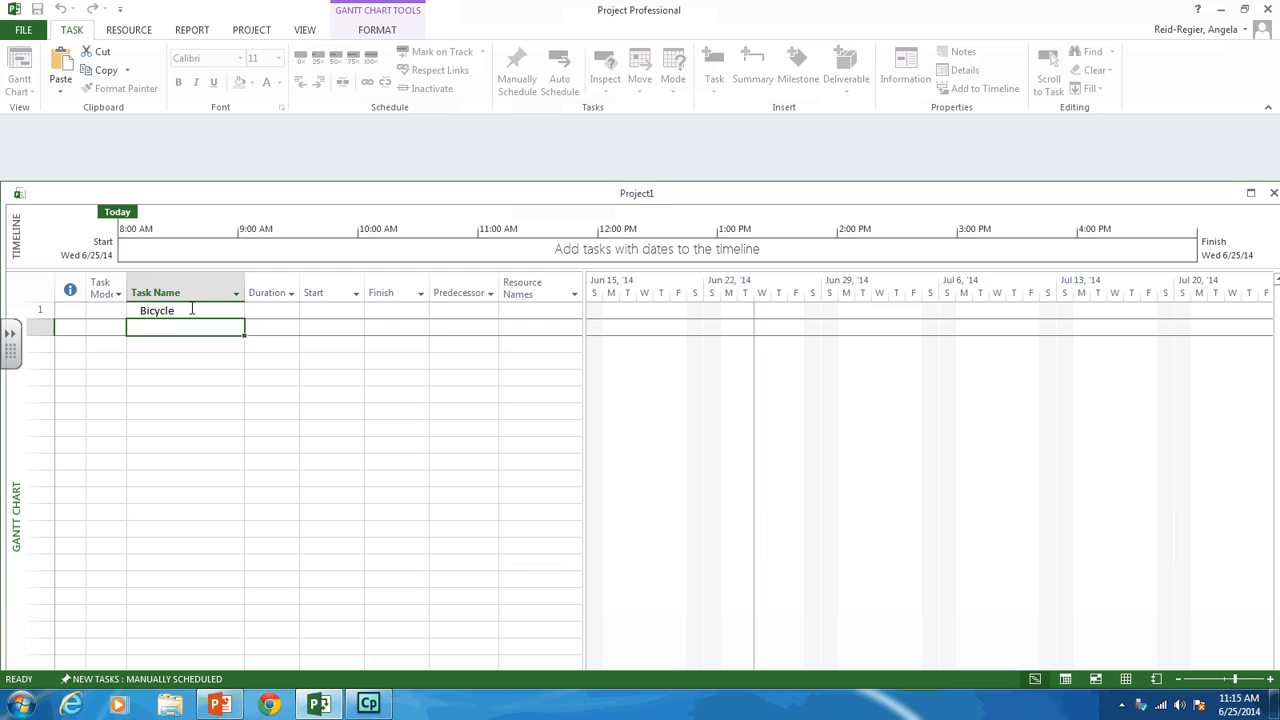
type("Frame Set")
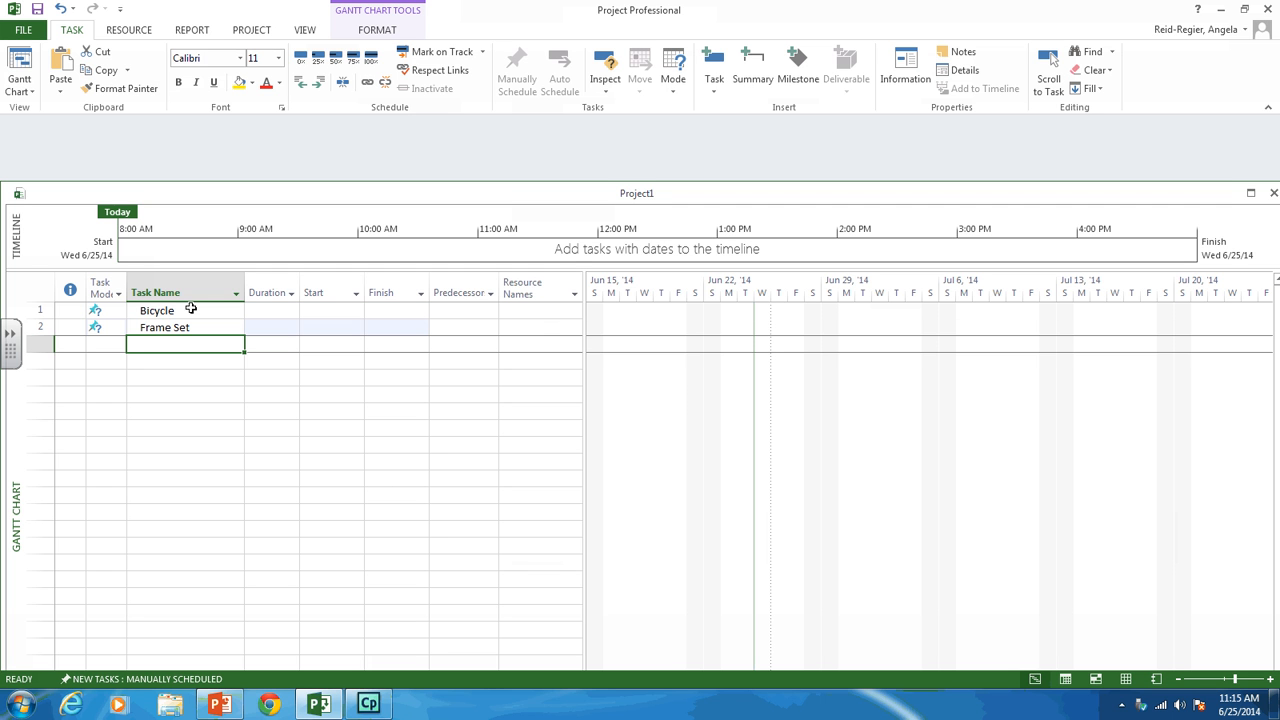
type("Crank Set")
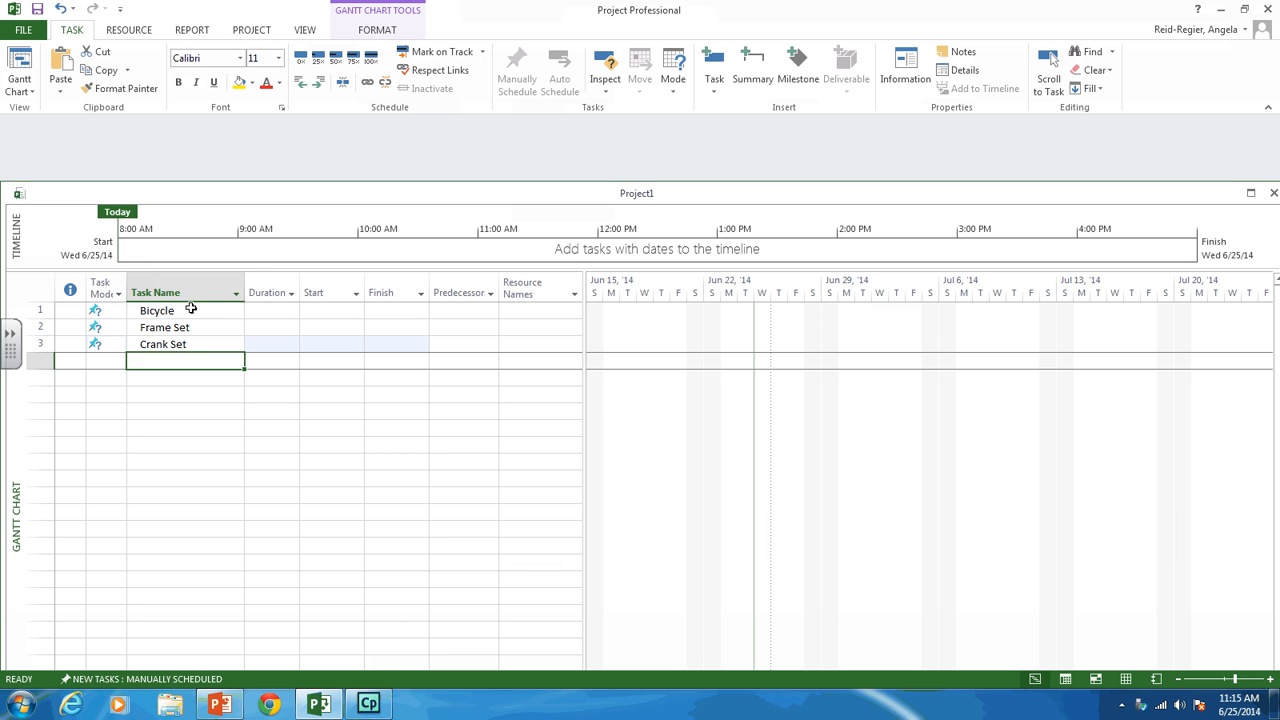
type("Wheels")
left_click(185, 377)
type("Brak")
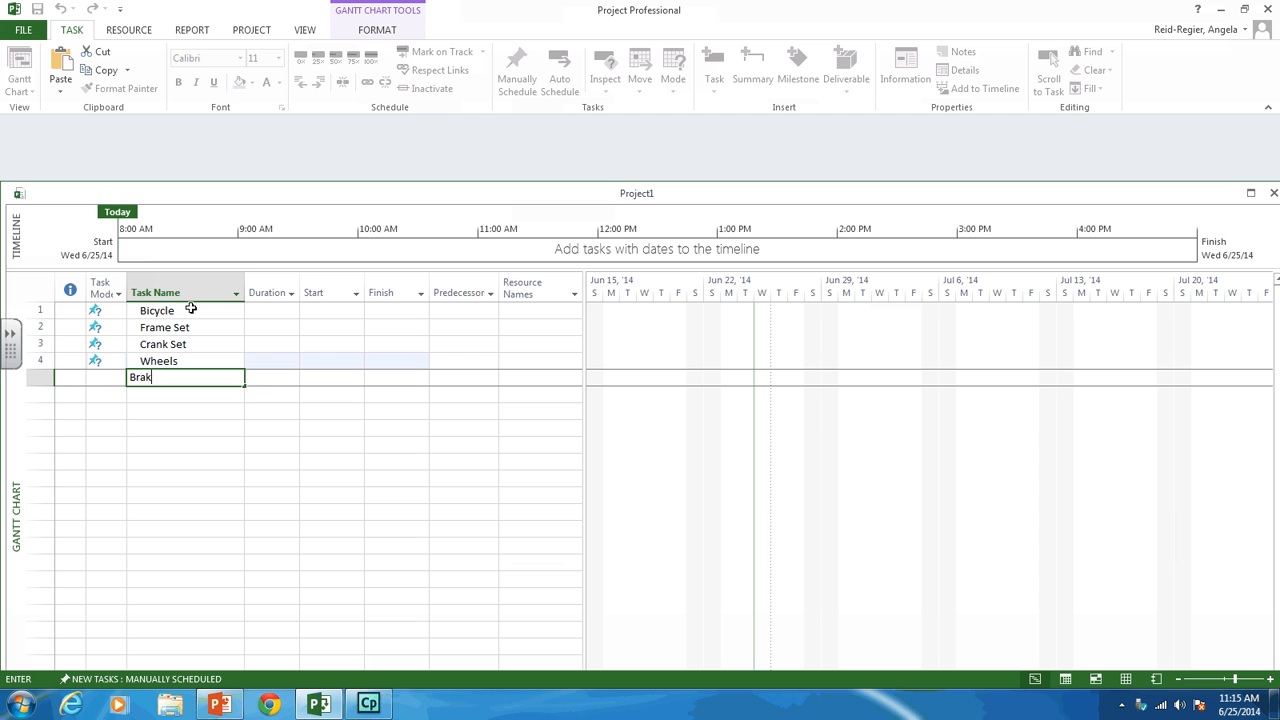
Step: Add Braking System, Shifting System, Integration and Project Management tasks
type("ing System")
left_click(185, 394)
type("Shifti")
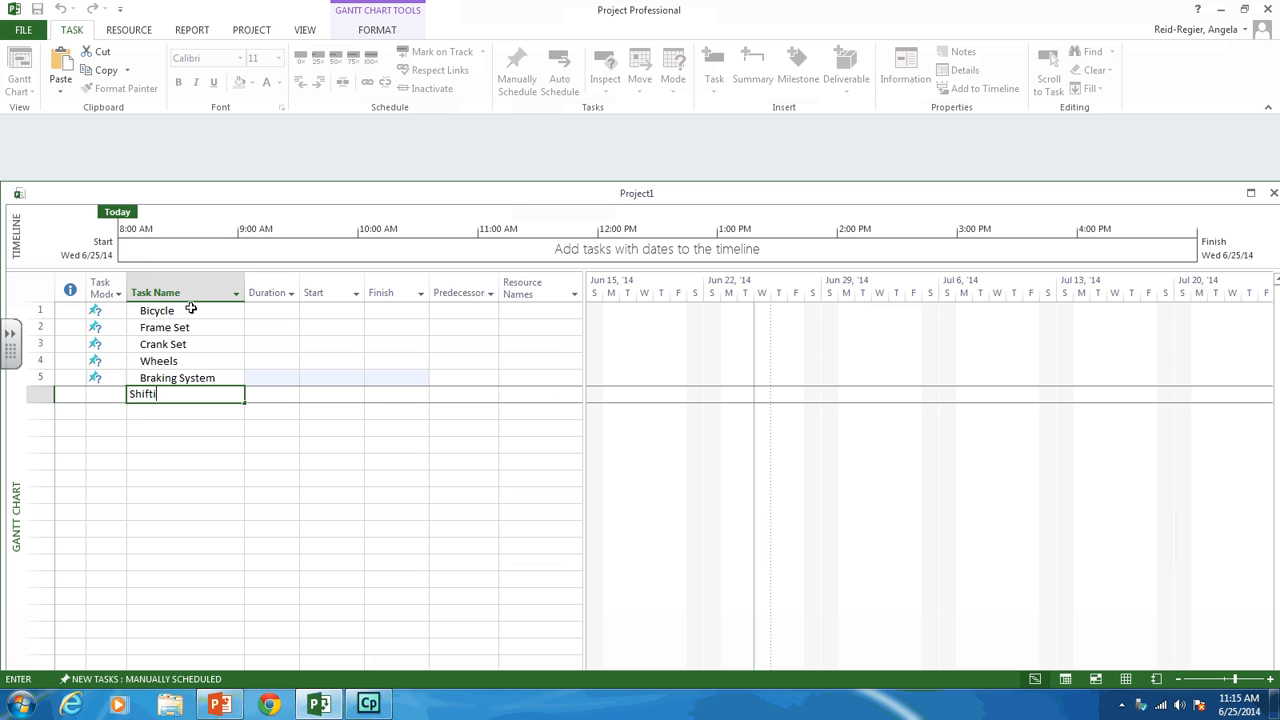
type("ng System")
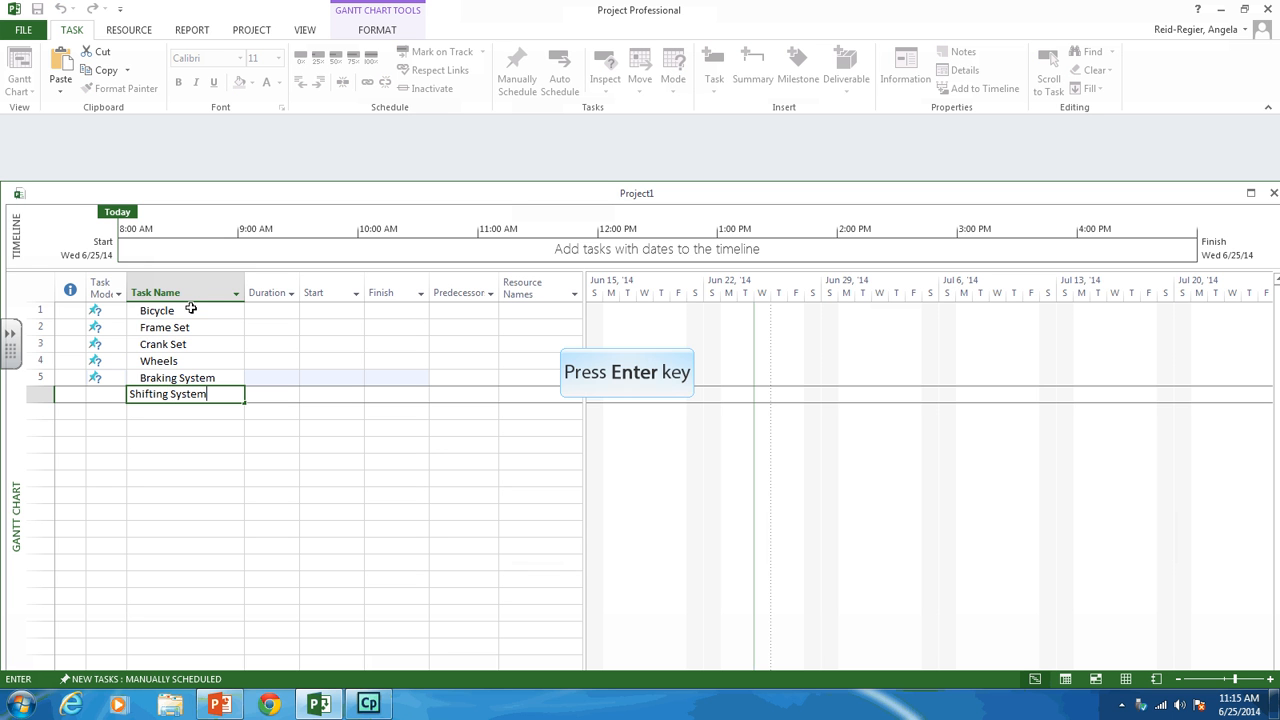
key("enter")
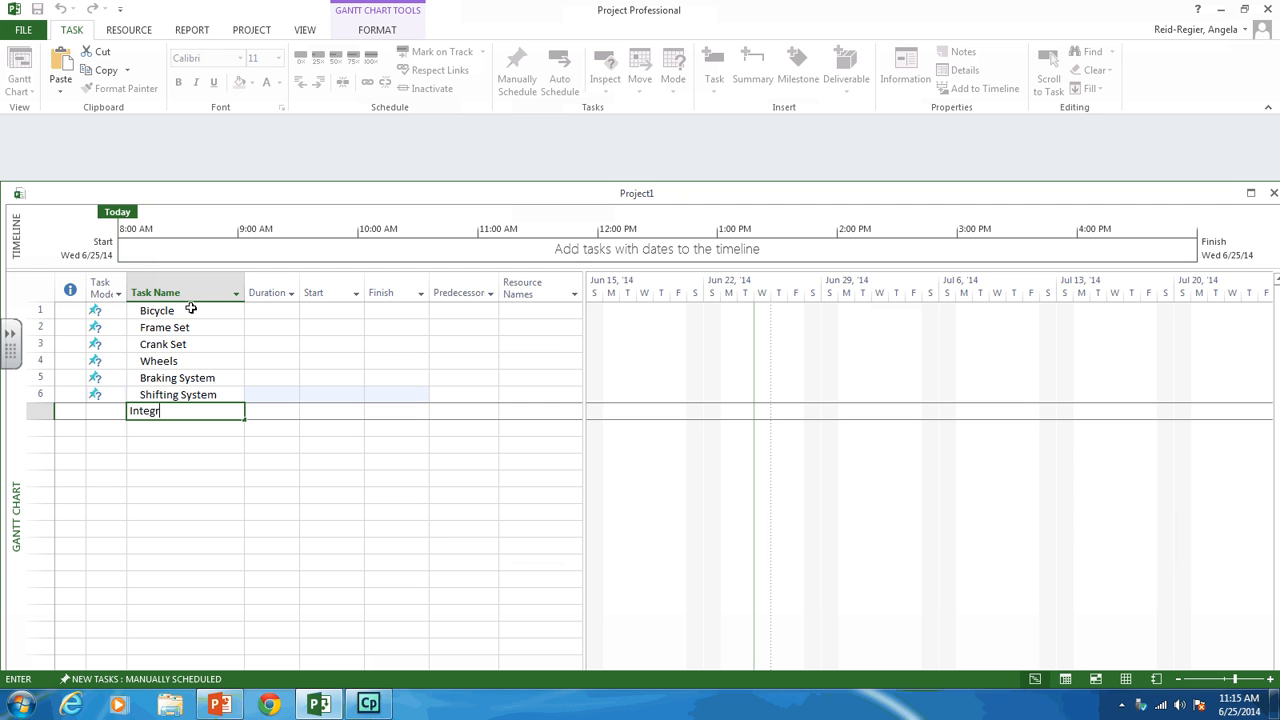
key("Return")
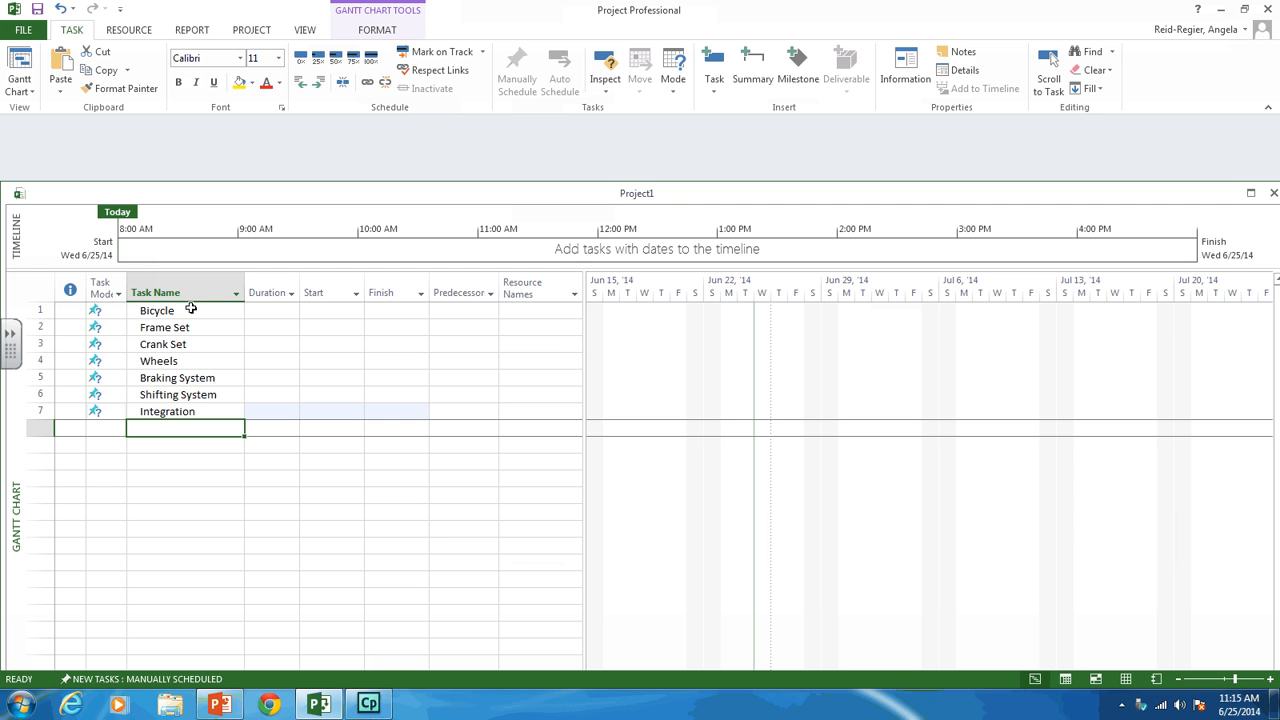
type("Project Management")
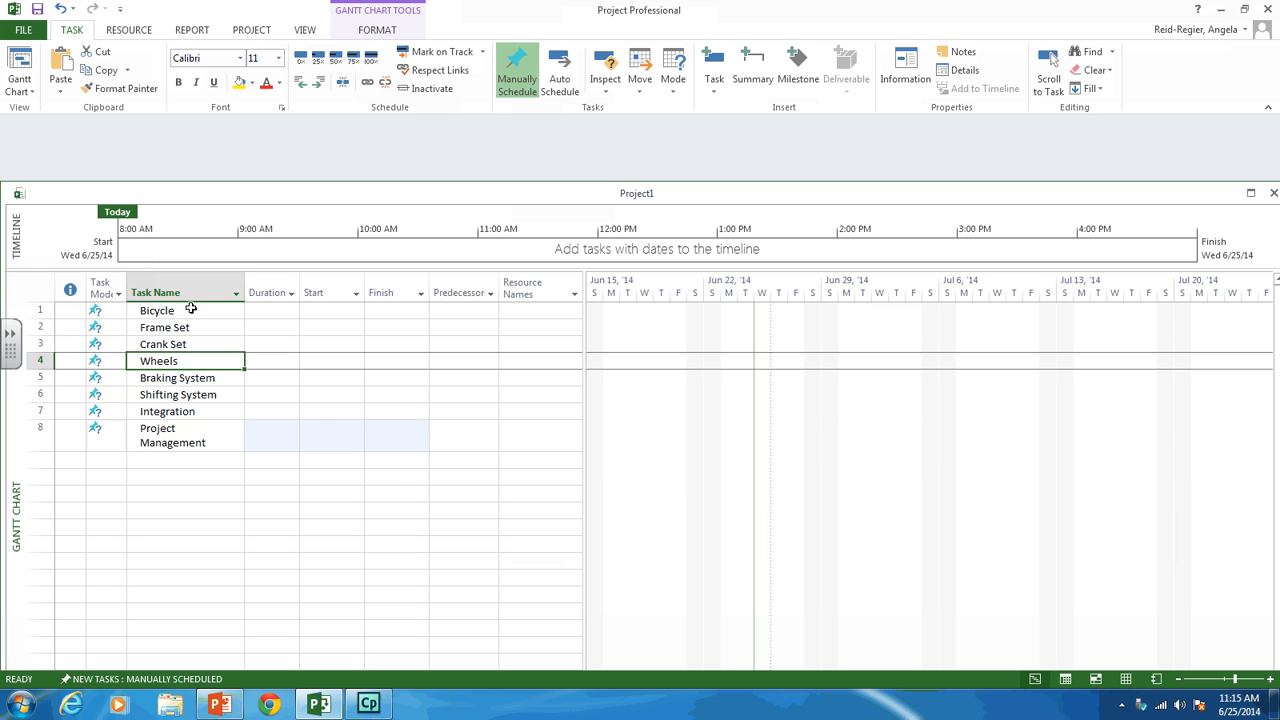
Step: Insert a new task above Crank Set and name it 'Frame Set'
left_click(162, 343)
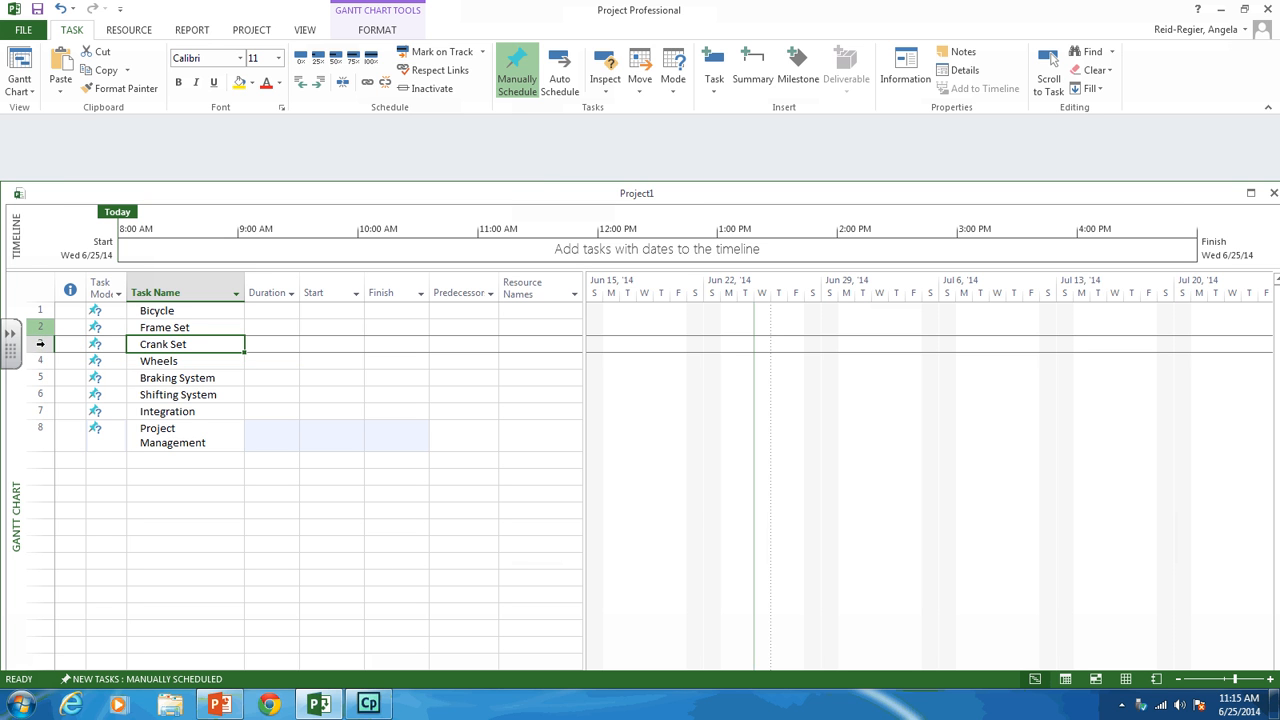
right_click(162, 343)
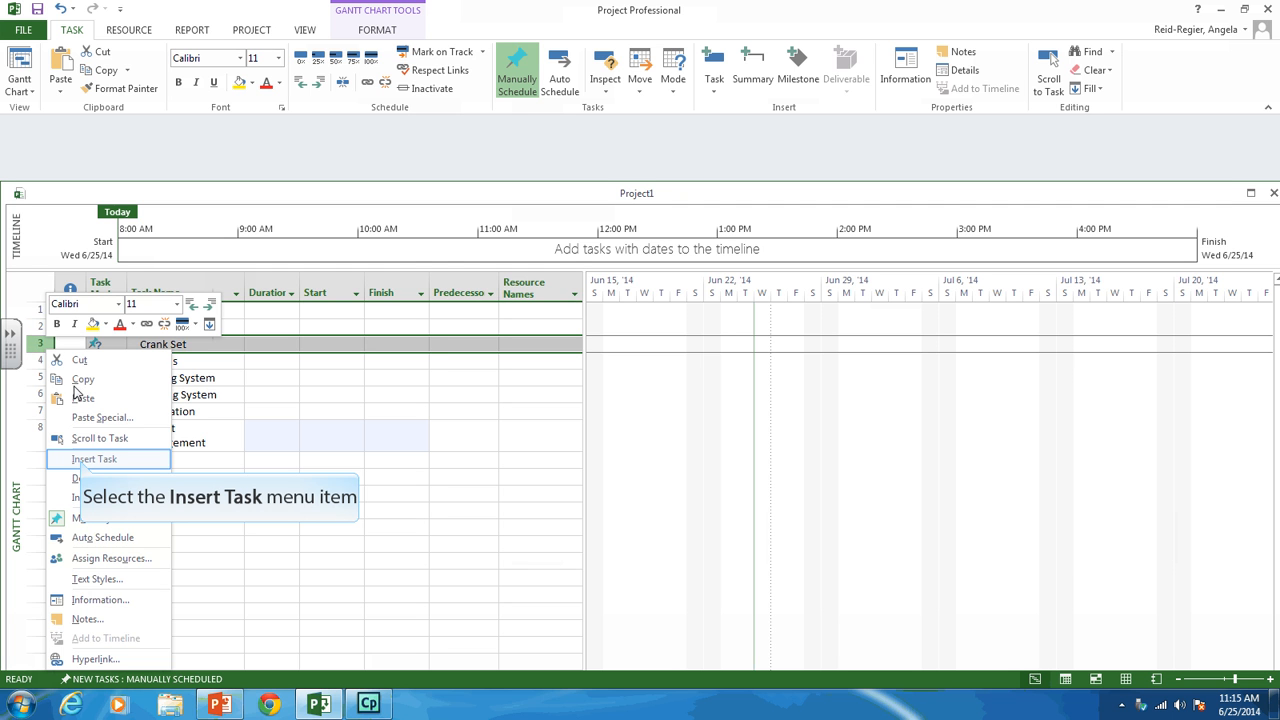
left_click(94, 459)
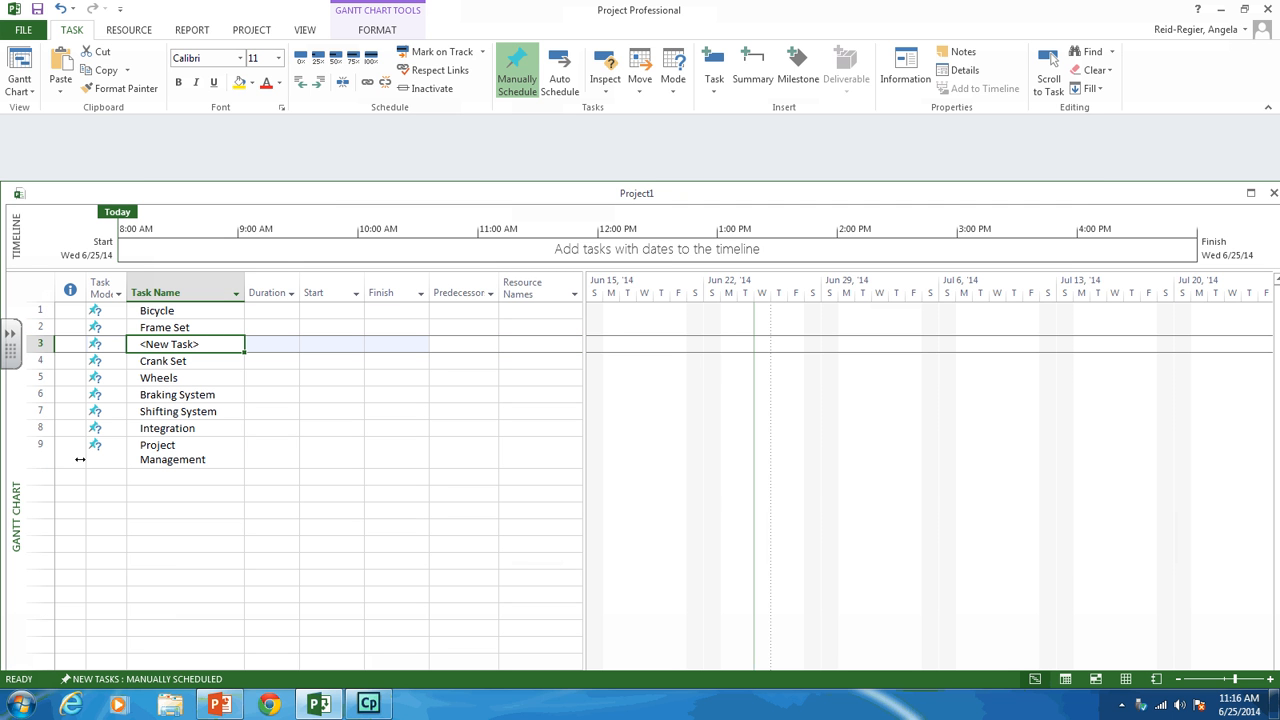
type("Frame Set")
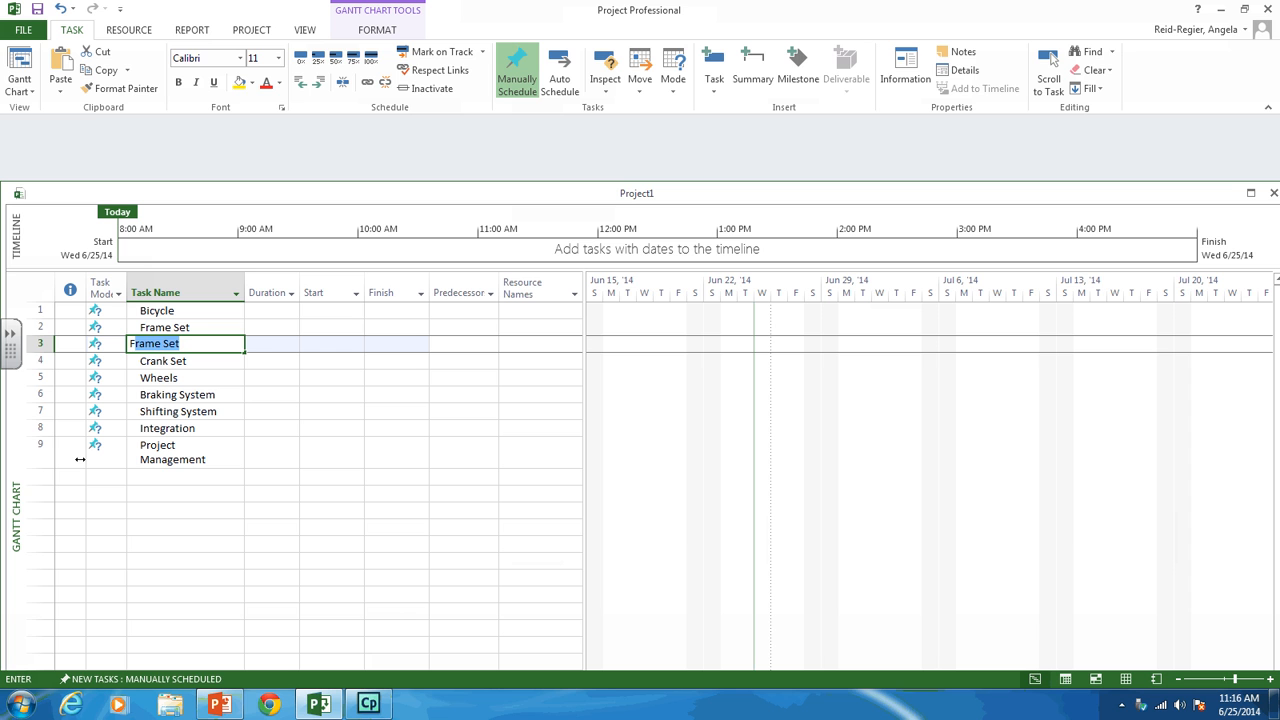